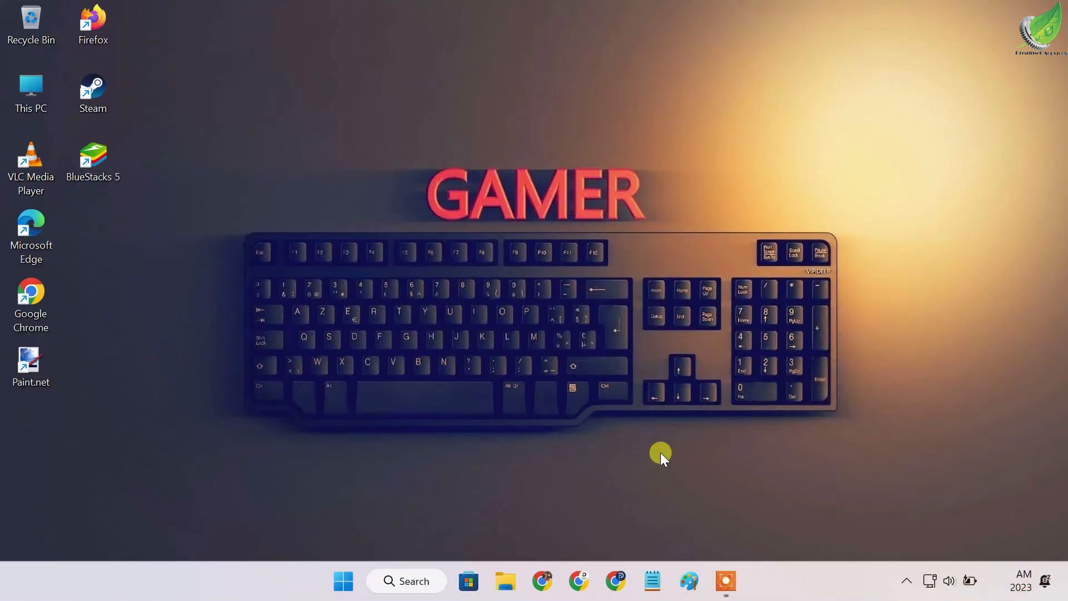
mouse_move(468, 580)
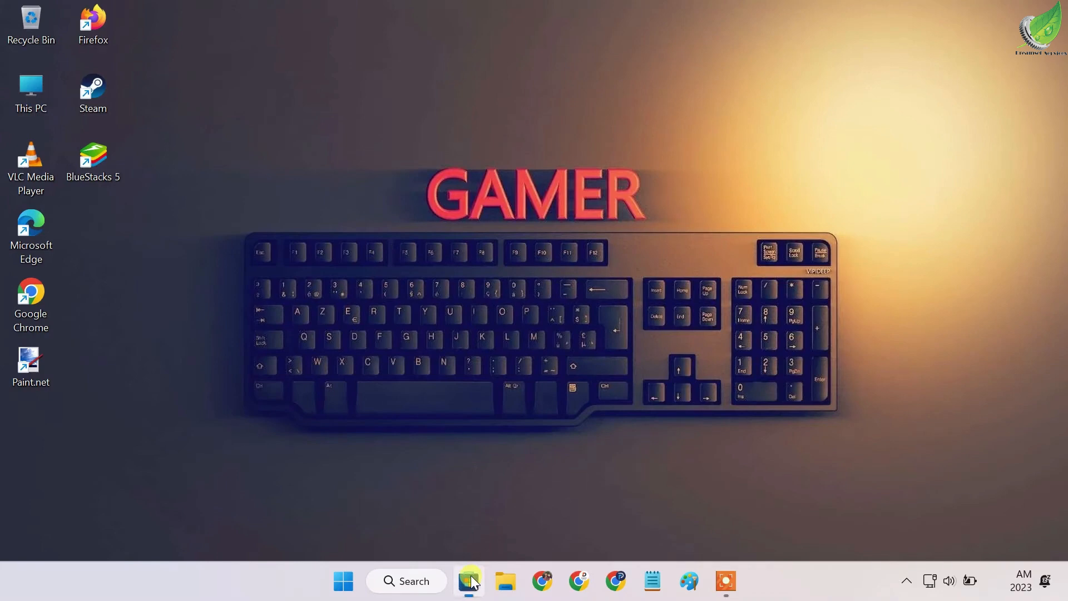
Search Microsoft Store for 'PowerToys', open Microsoft PowerToys, and start its installation
left_click(469, 581)
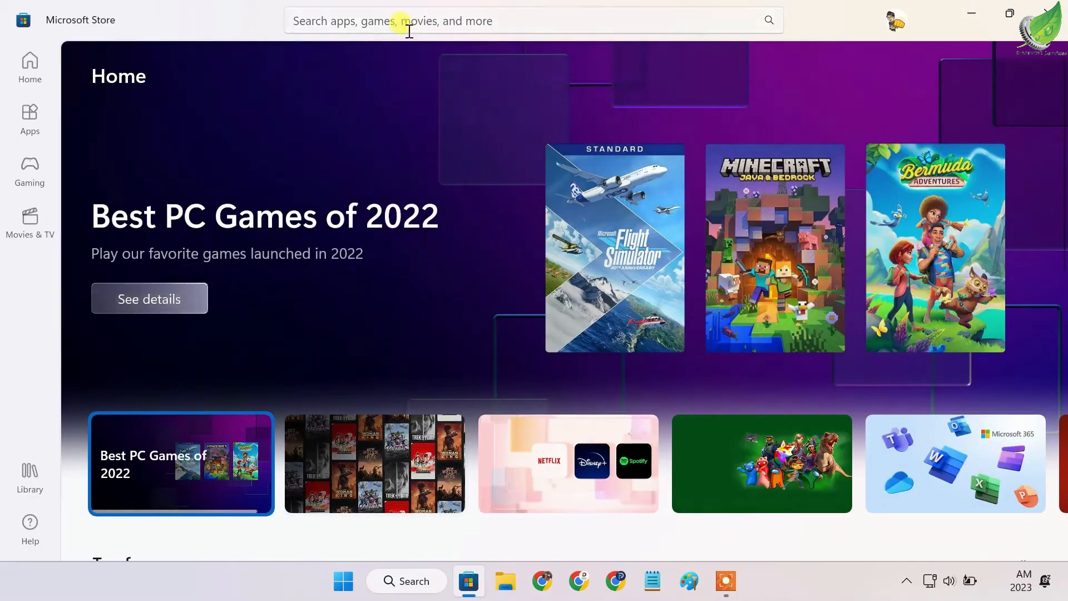
type("Pow")
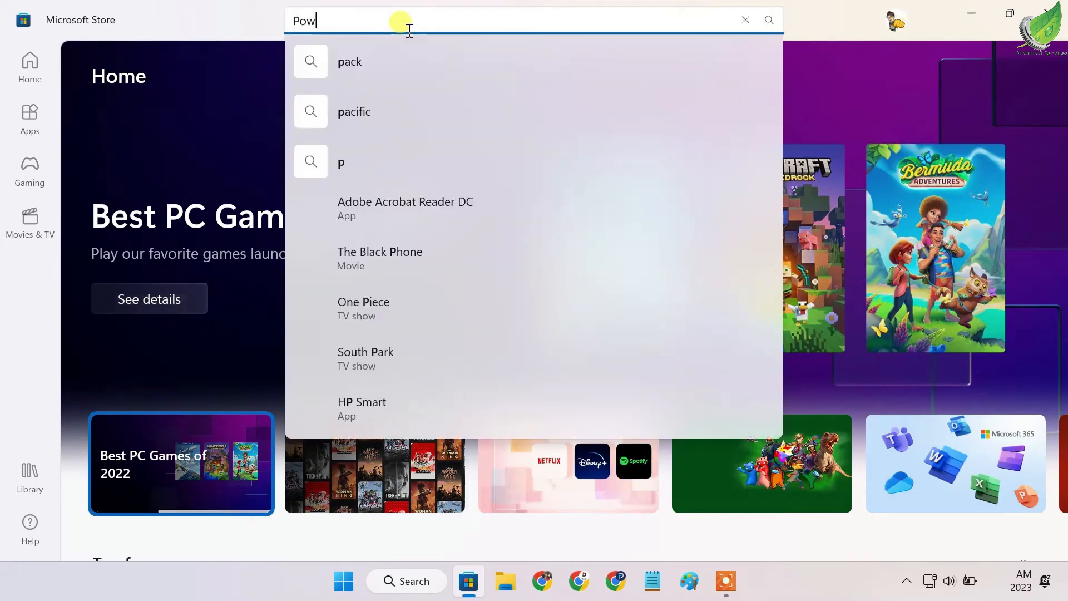
type("erToys")
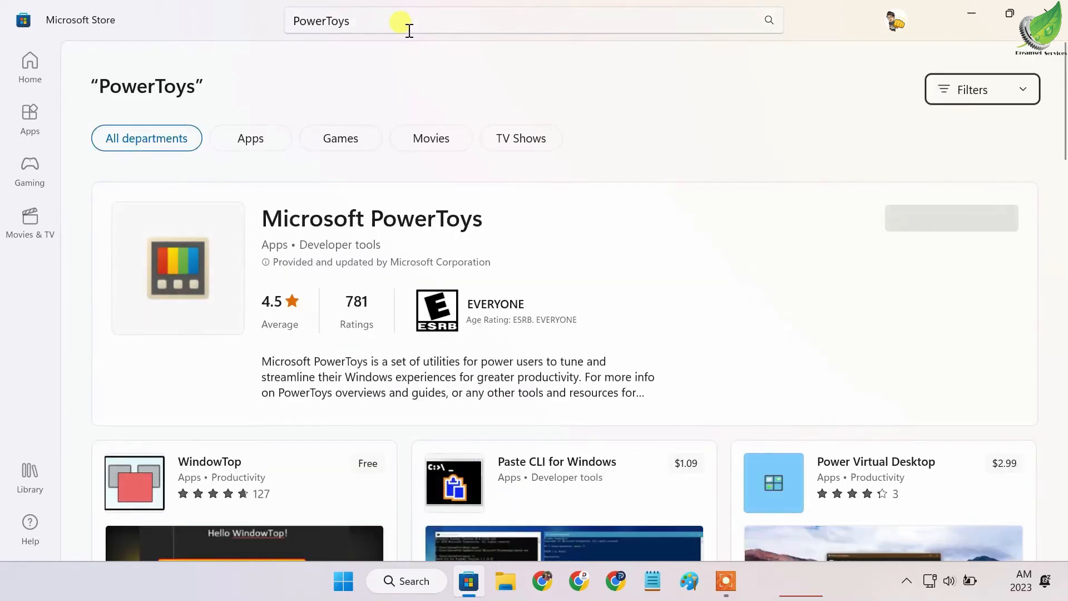
left_click(371, 218)
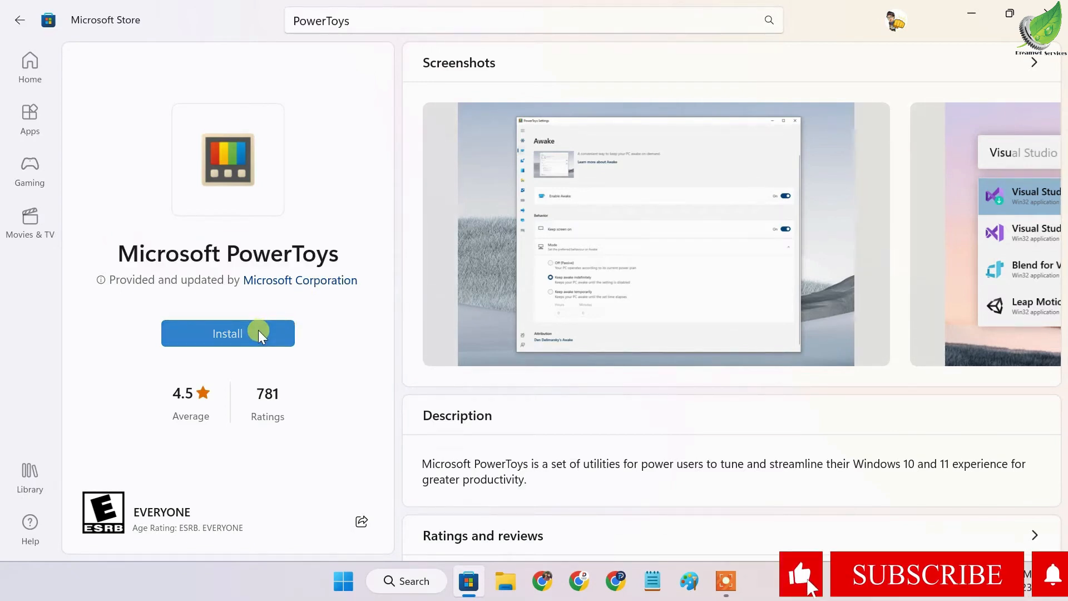
left_click(228, 333)
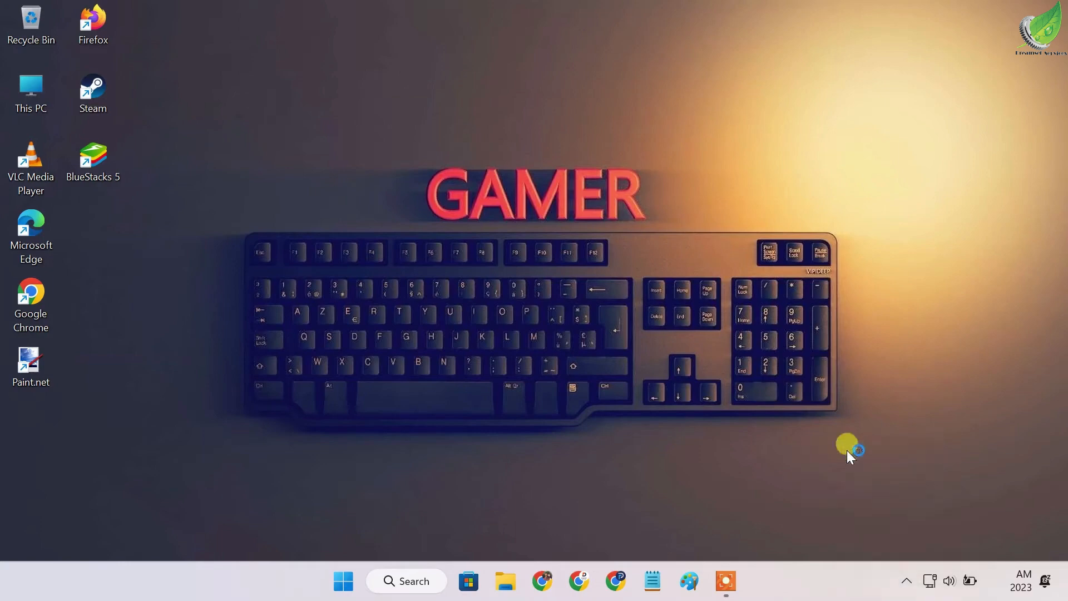
Bring up PowerToys Settings and go to Keyboard Manager
left_click(725, 580)
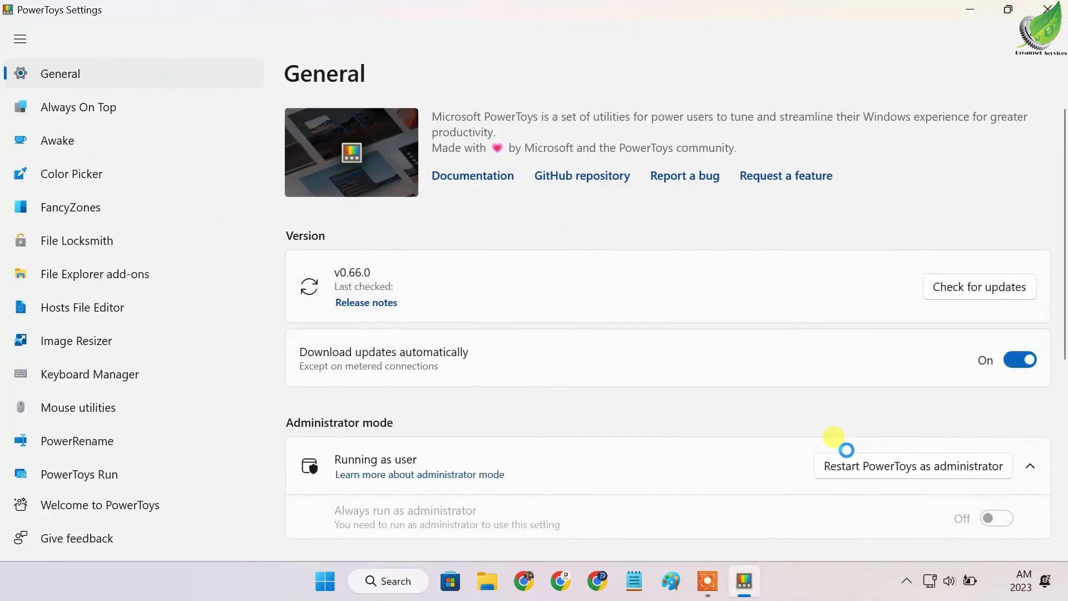
mouse_move(165, 388)
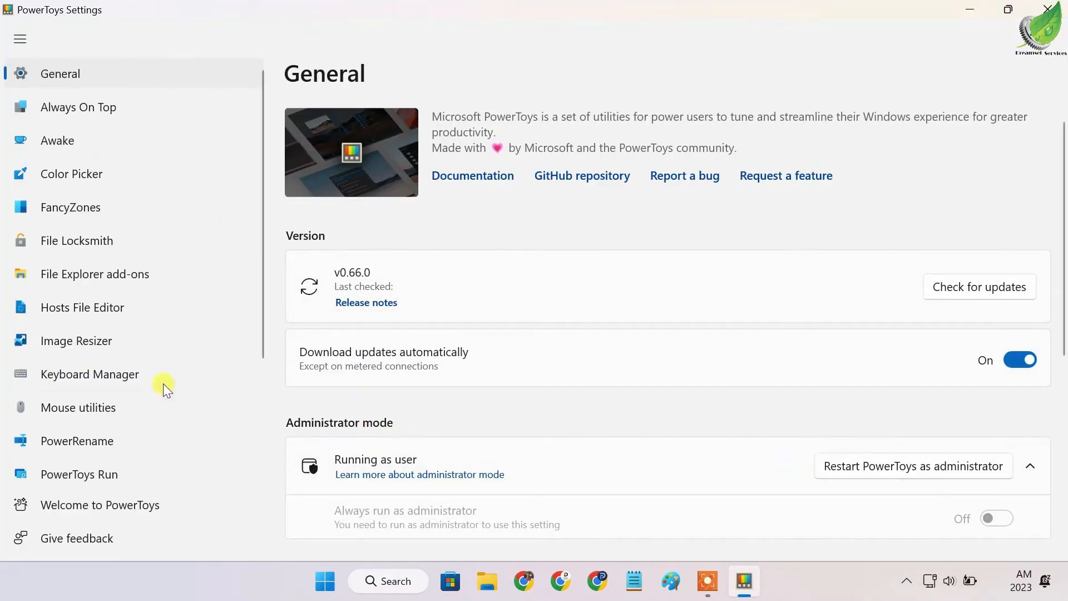
mouse_move(137, 374)
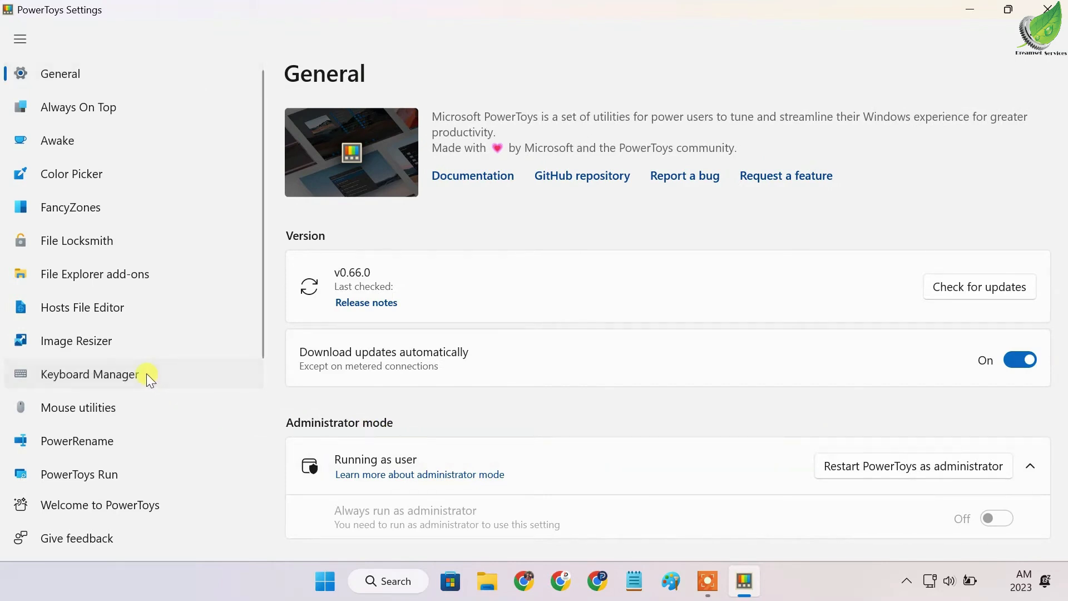
left_click(89, 374)
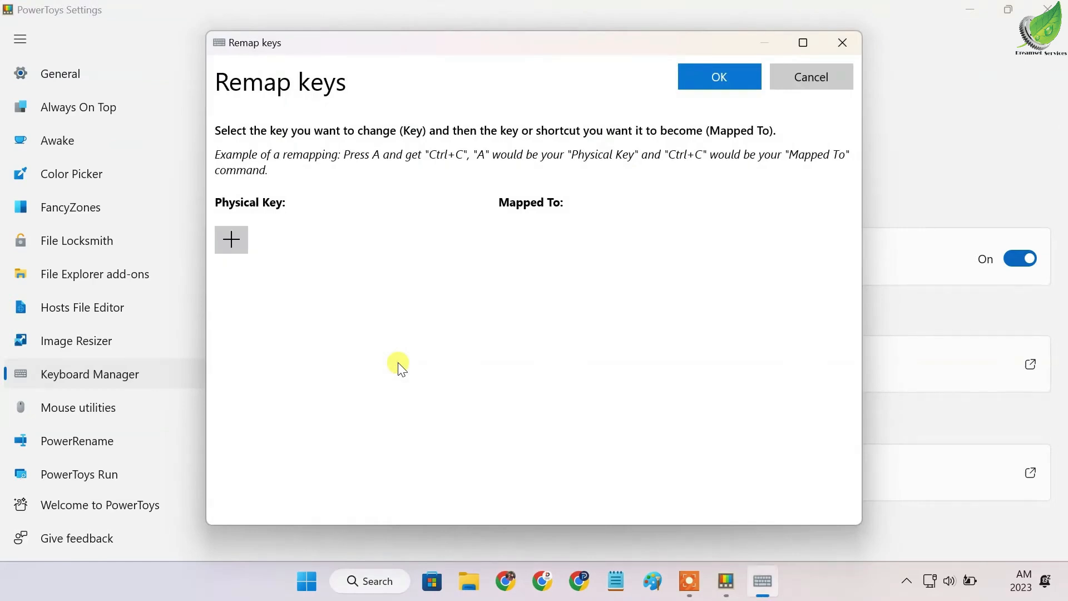
mouse_move(231, 239)
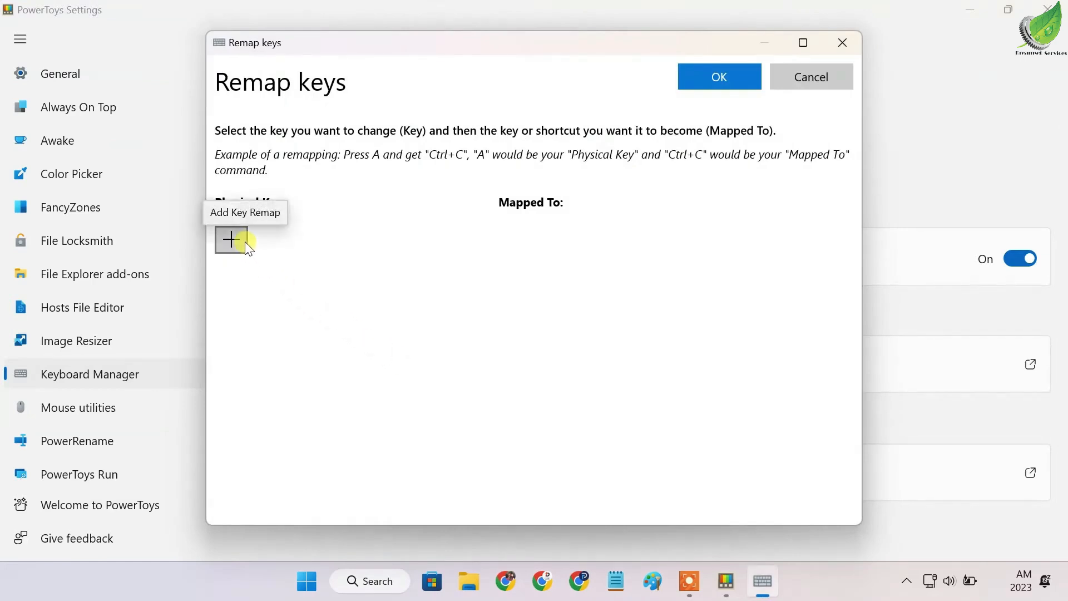
Add a remap row with physical key Space mapped to Disable
left_click(231, 239)
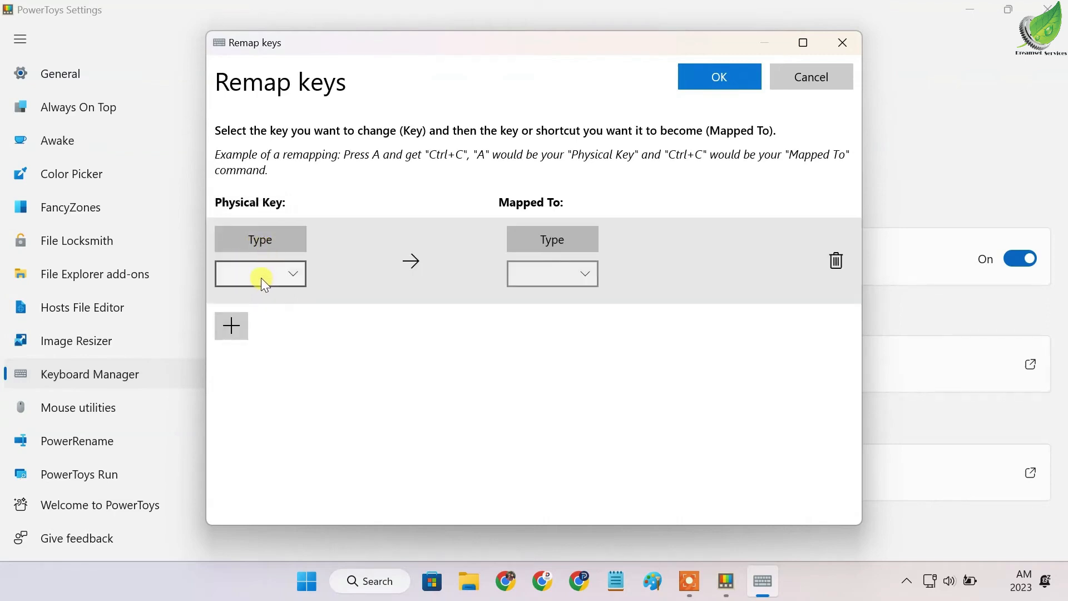
left_click(260, 273)
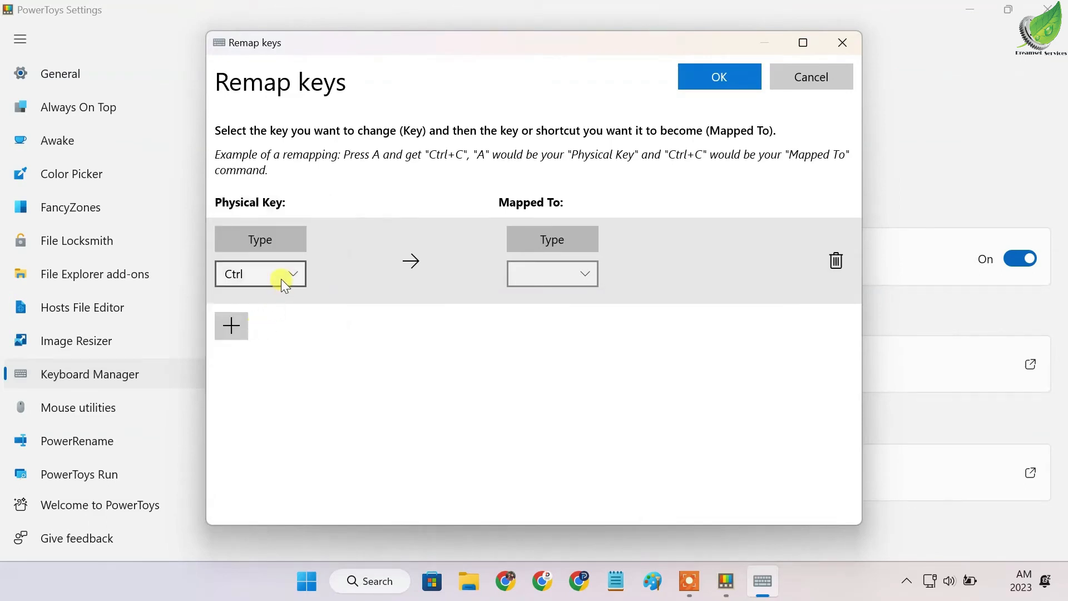
left_click(260, 273)
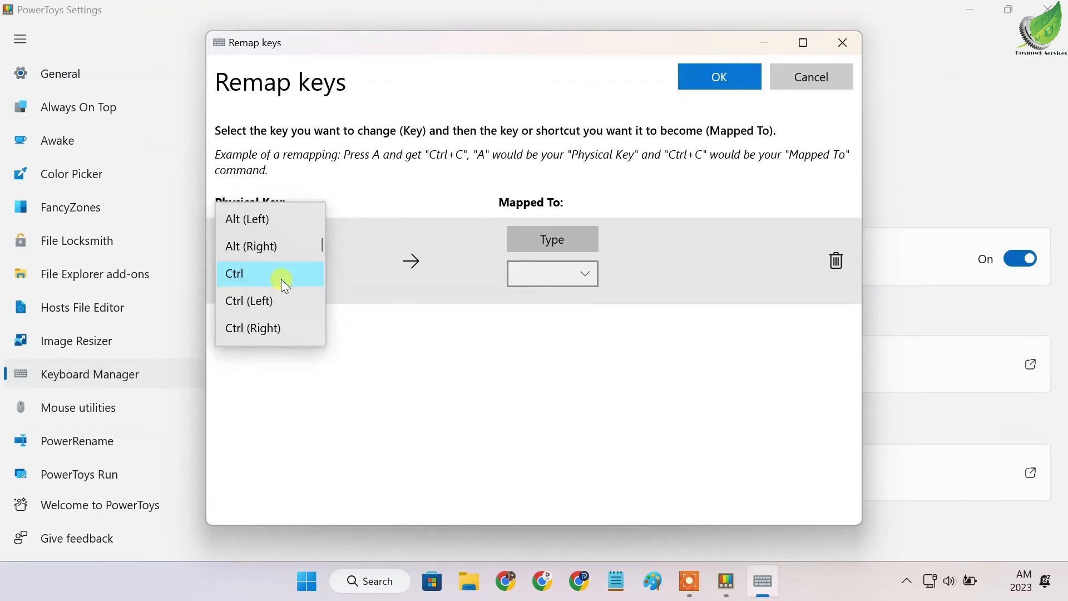
scroll("down", 3)
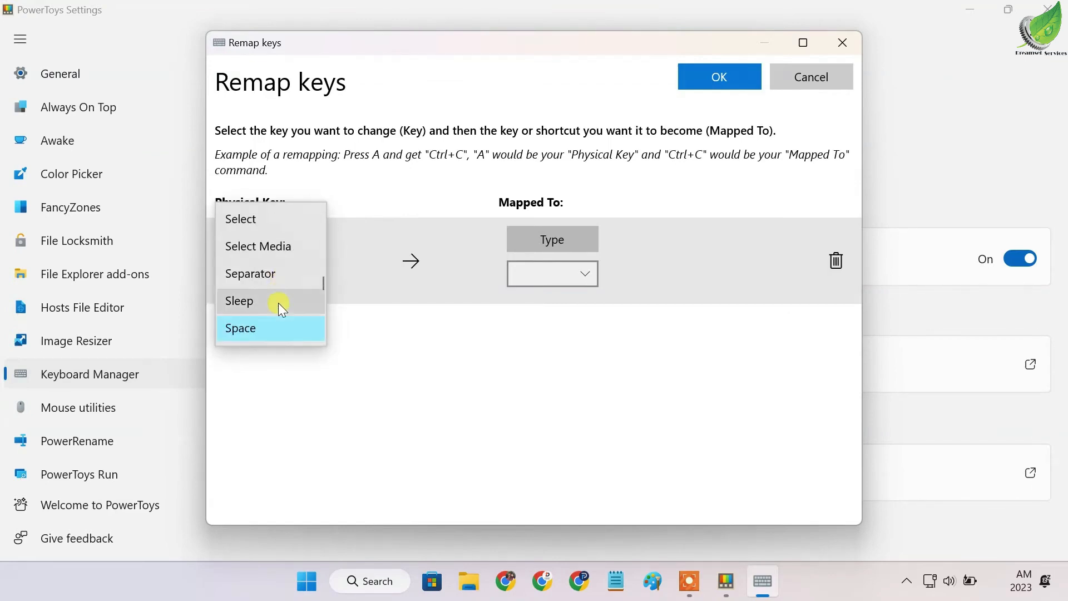
left_click(240, 328)
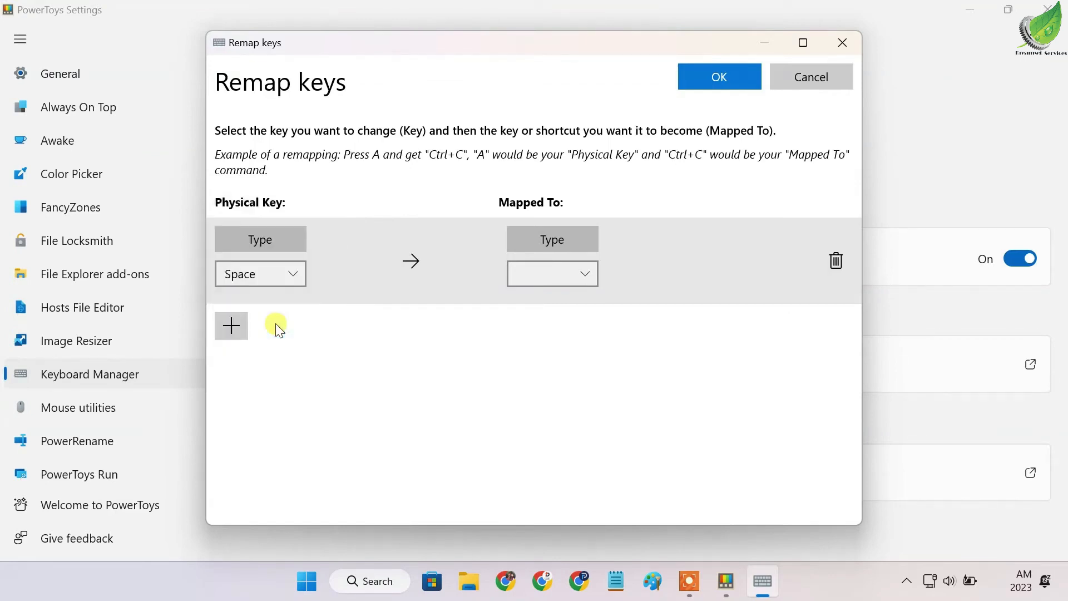
mouse_move(548, 221)
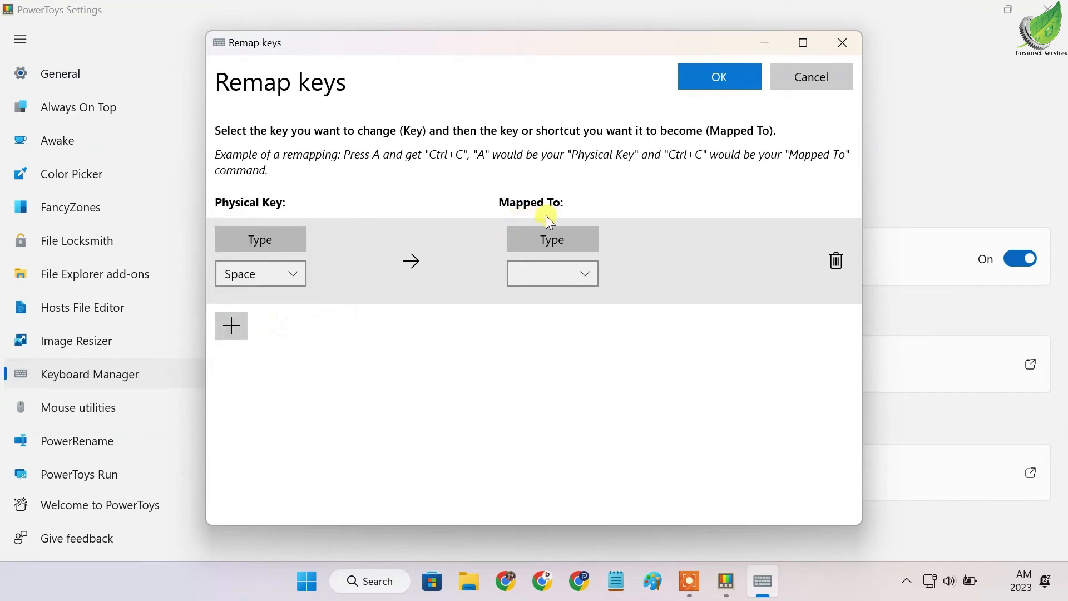
left_click(552, 273)
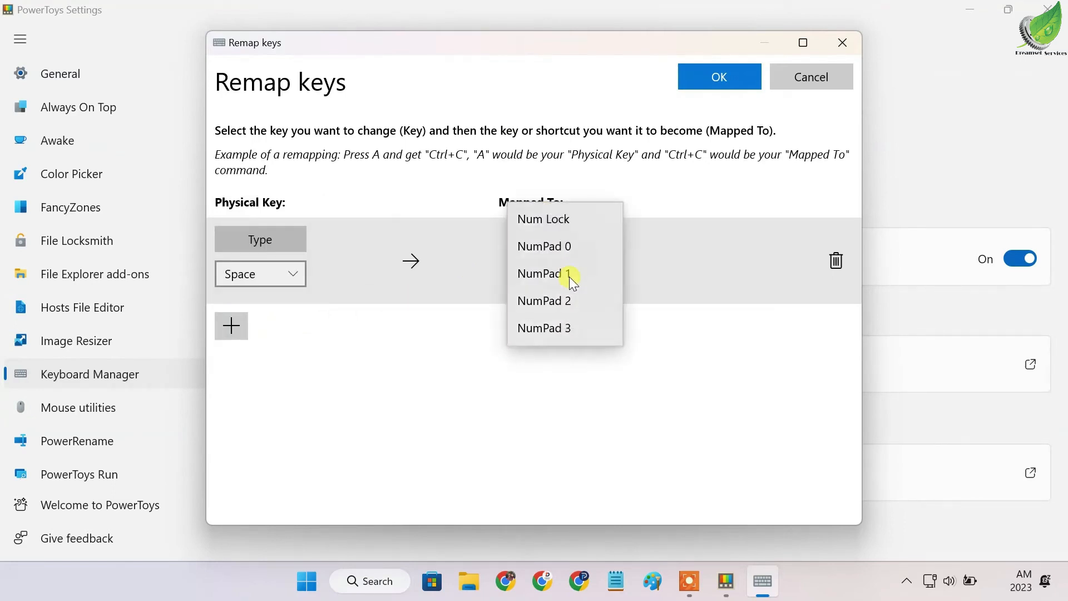
left_click(615, 209)
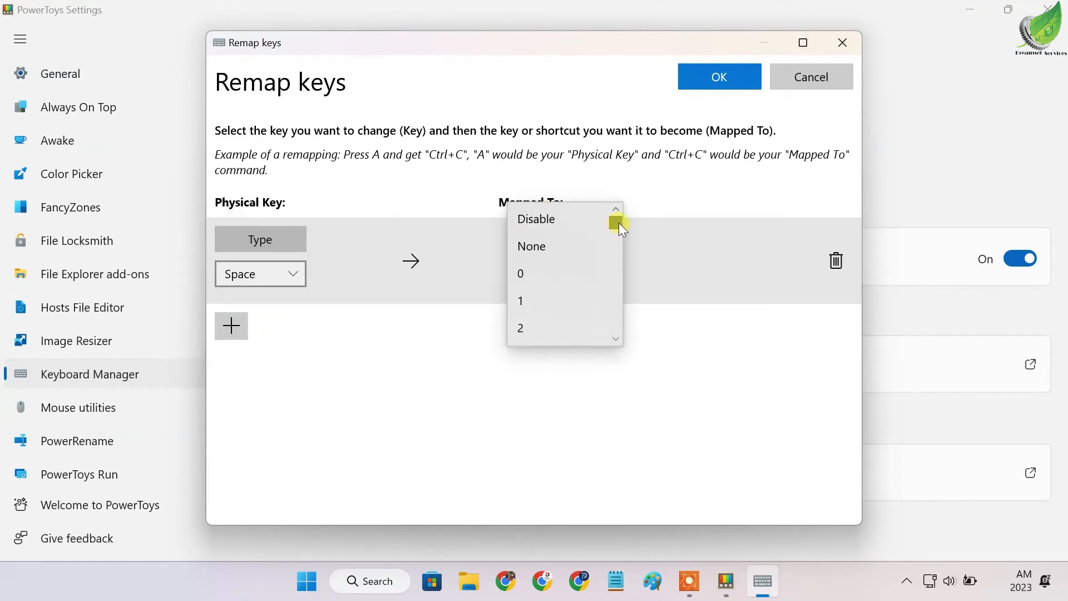
left_click(536, 219)
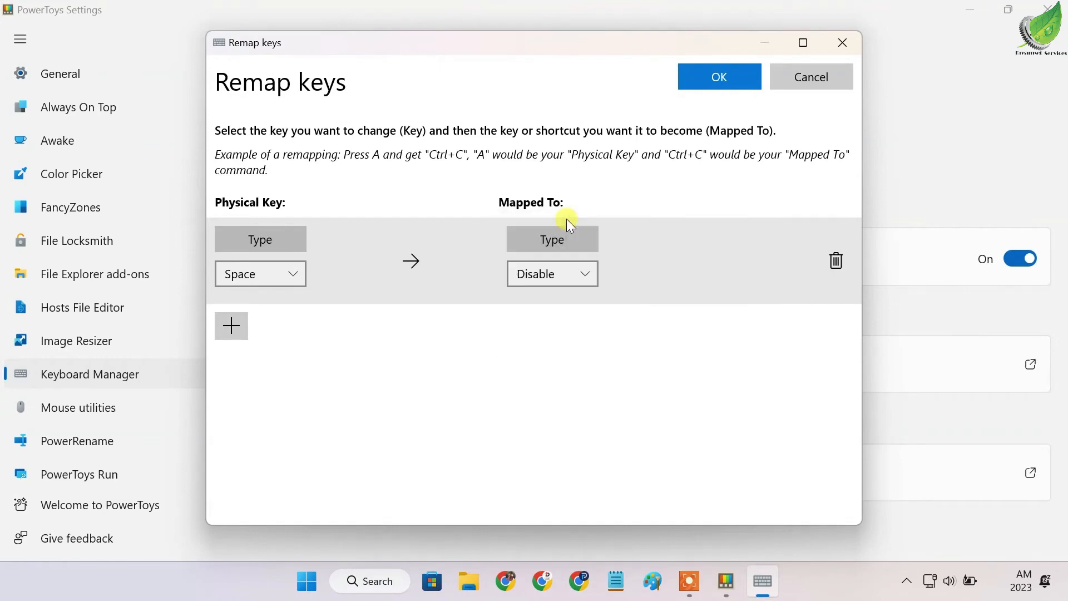
Add two more remap rows mapping Alt and Win to Disable
left_click(231, 325)
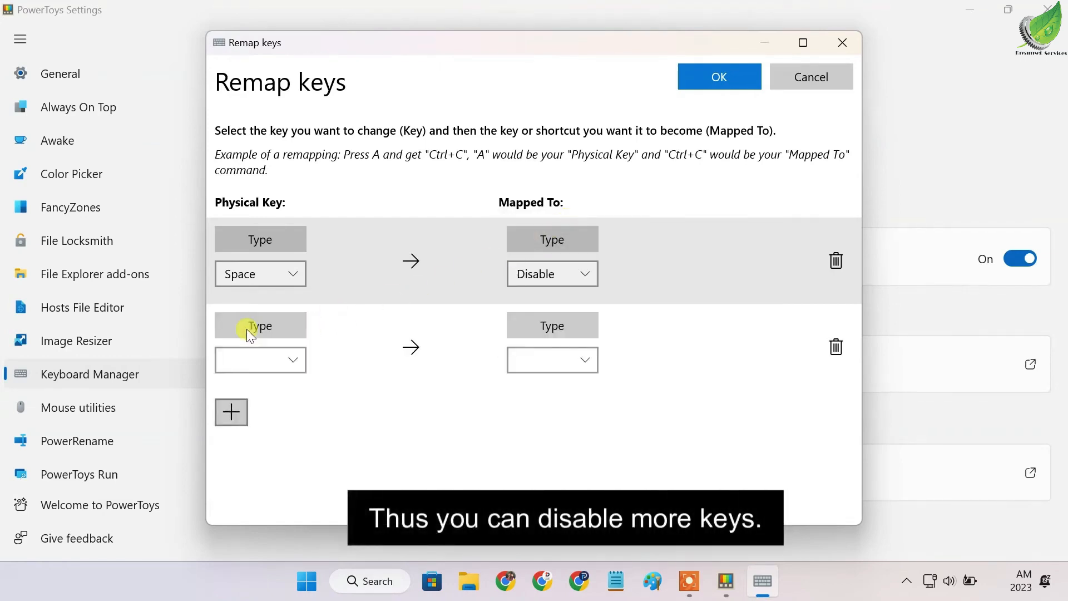
left_click(260, 360)
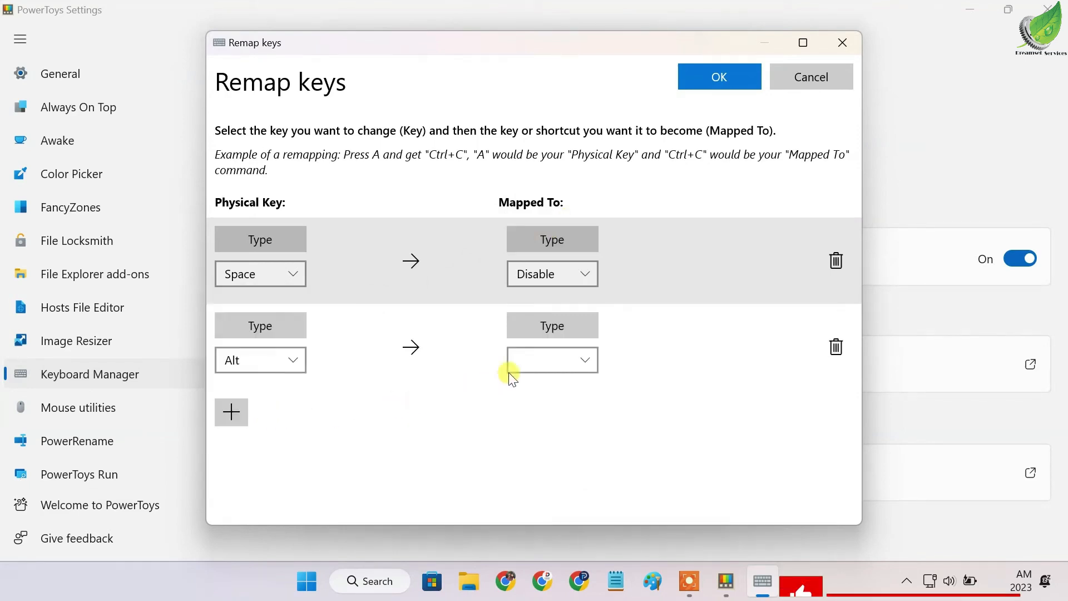
left_click(552, 359)
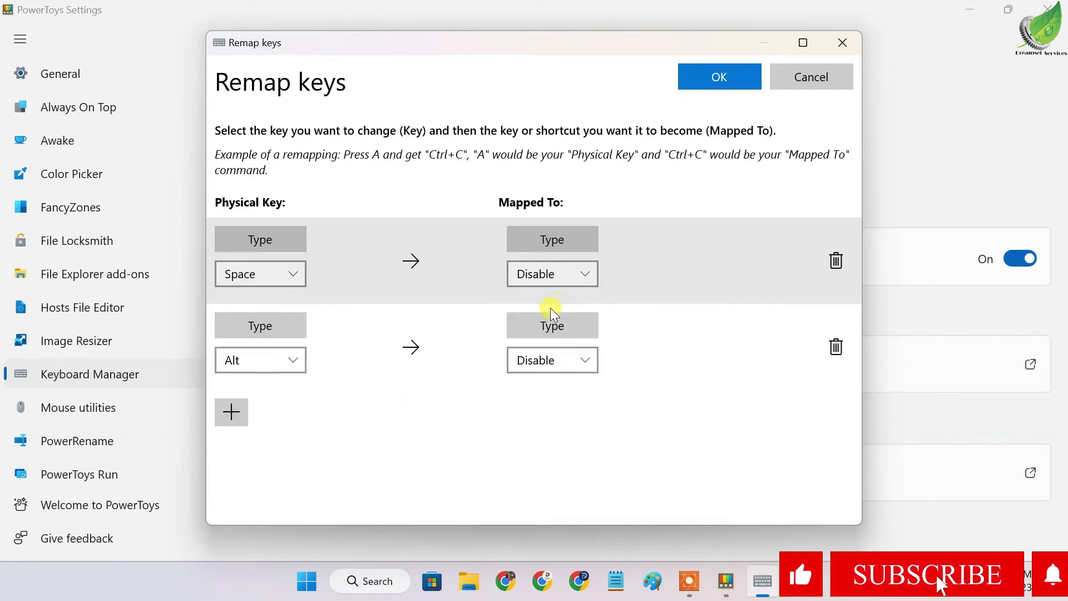
left_click(231, 412)
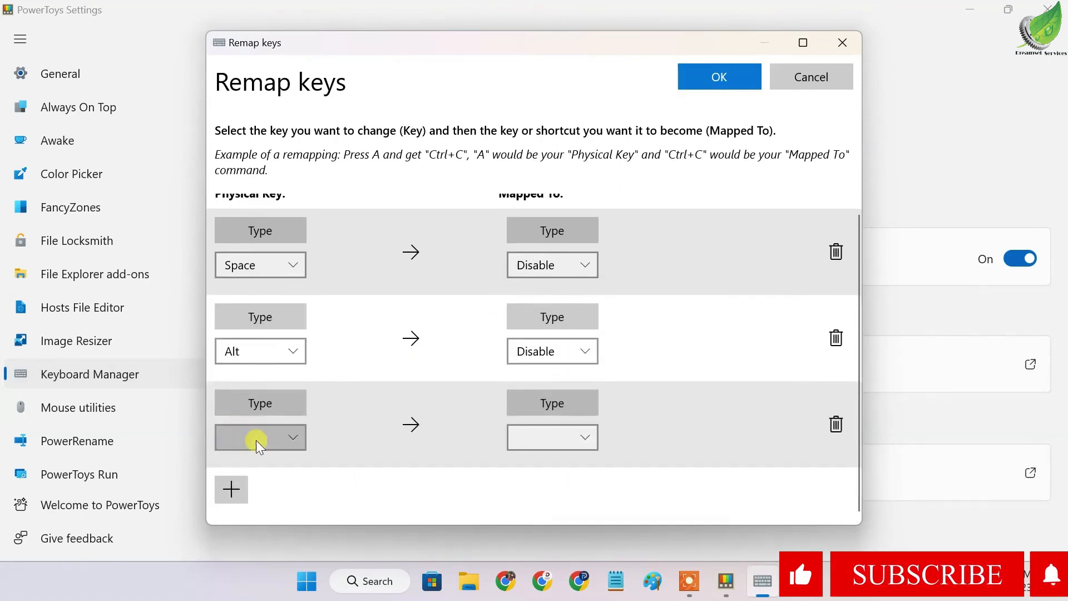
left_click(260, 437)
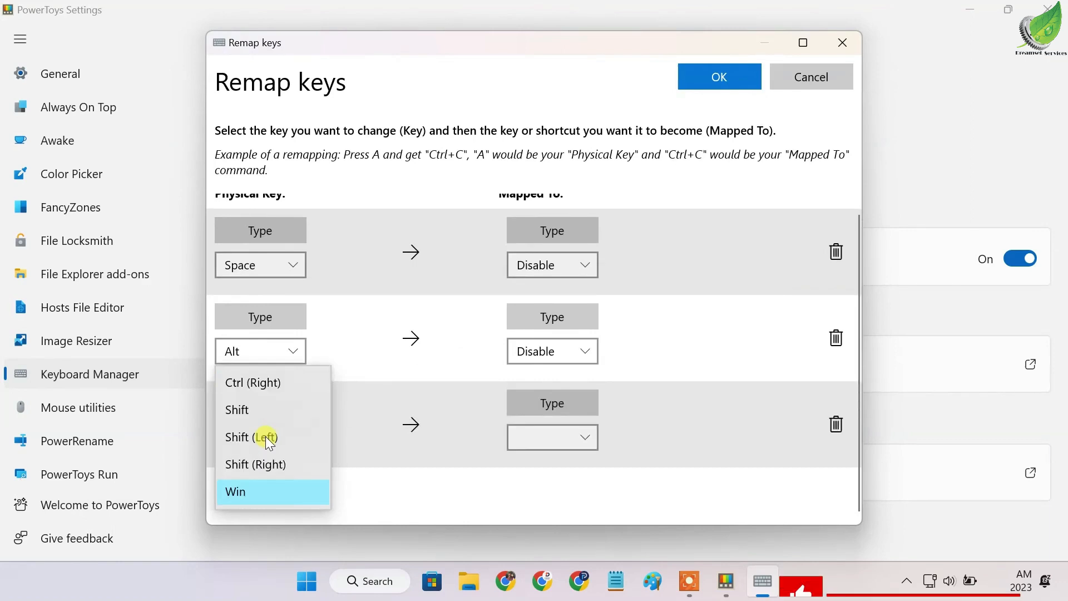
left_click(234, 491)
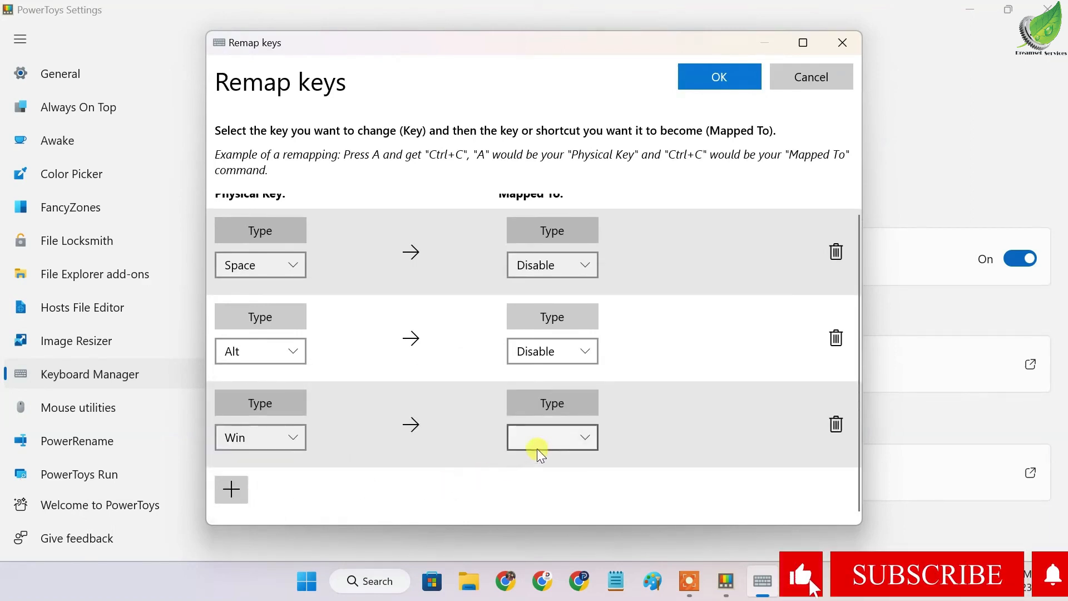
left_click(552, 437)
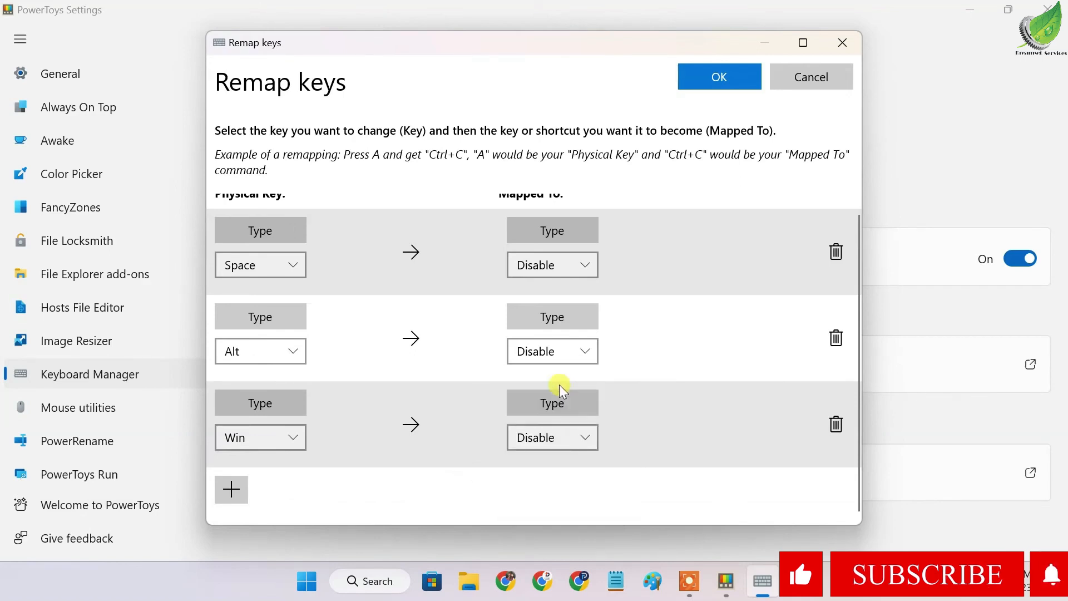
Save the remappings despite the unassigned-keys warning and hide Settings
left_click(718, 76)
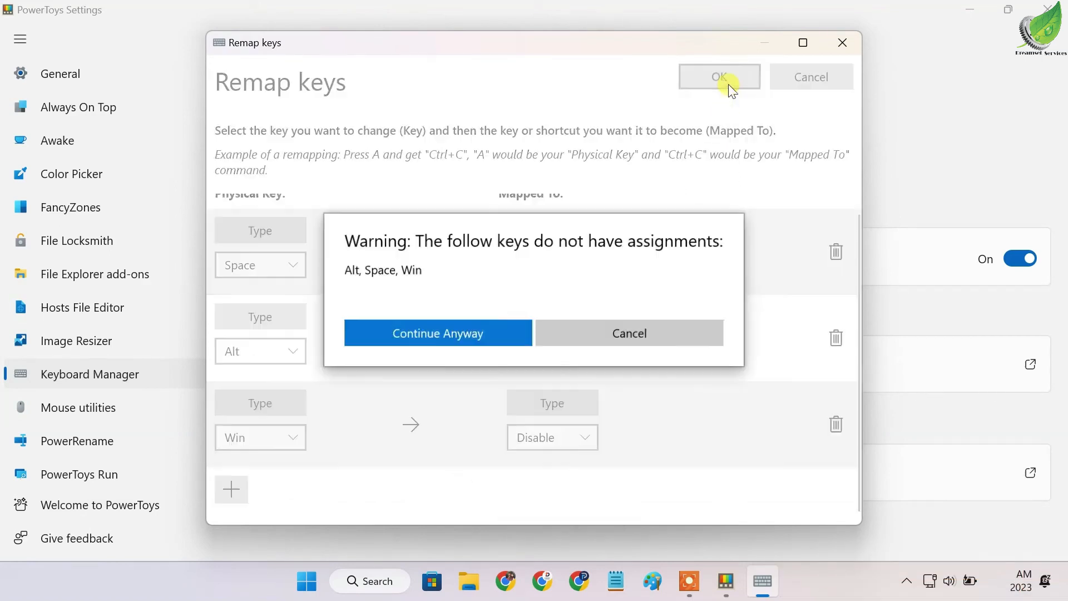
left_click(438, 334)
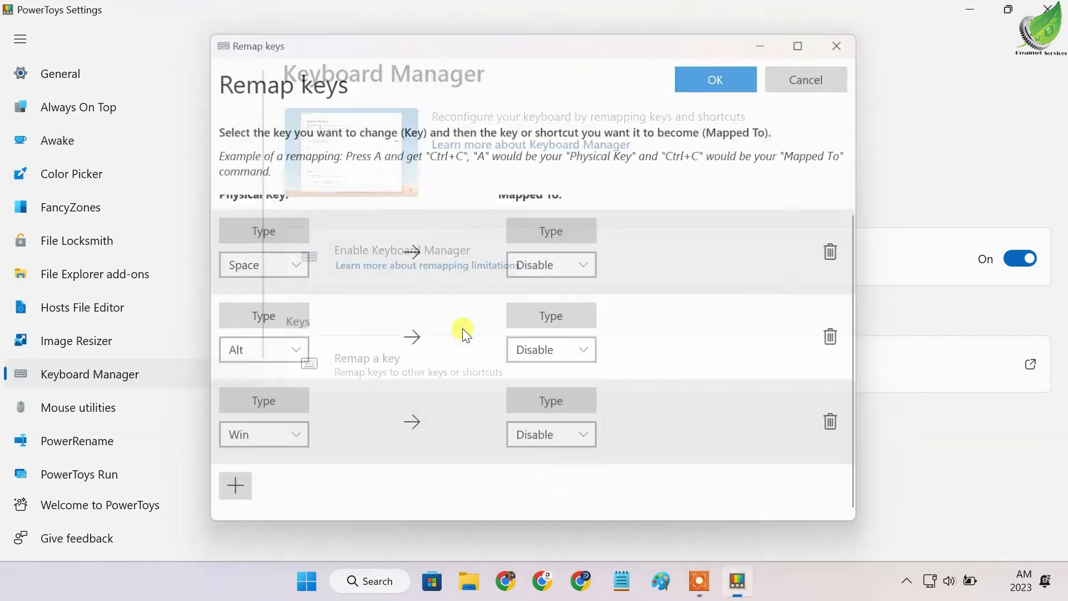
left_click(714, 79)
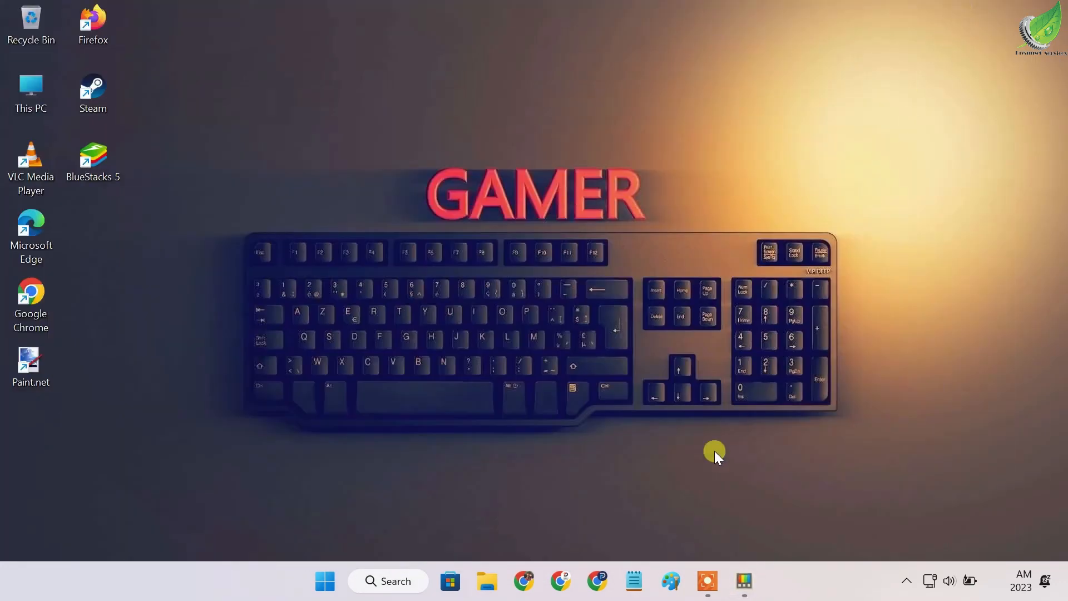
In a new Notepad note, type 'Myspacekeyisnotworking.', which shows no spaces
left_click(633, 581)
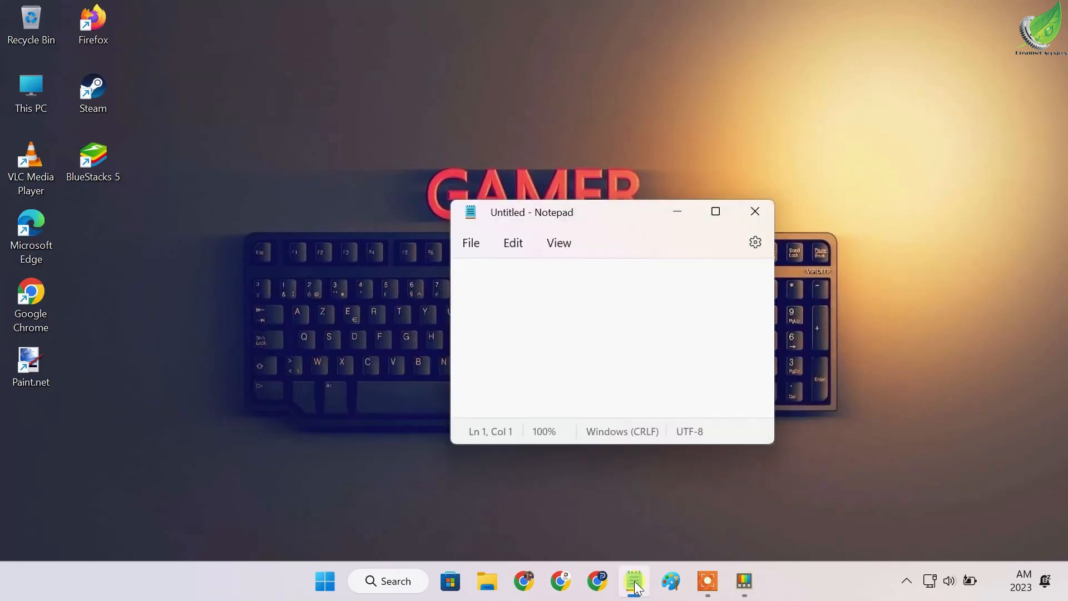
type("My")
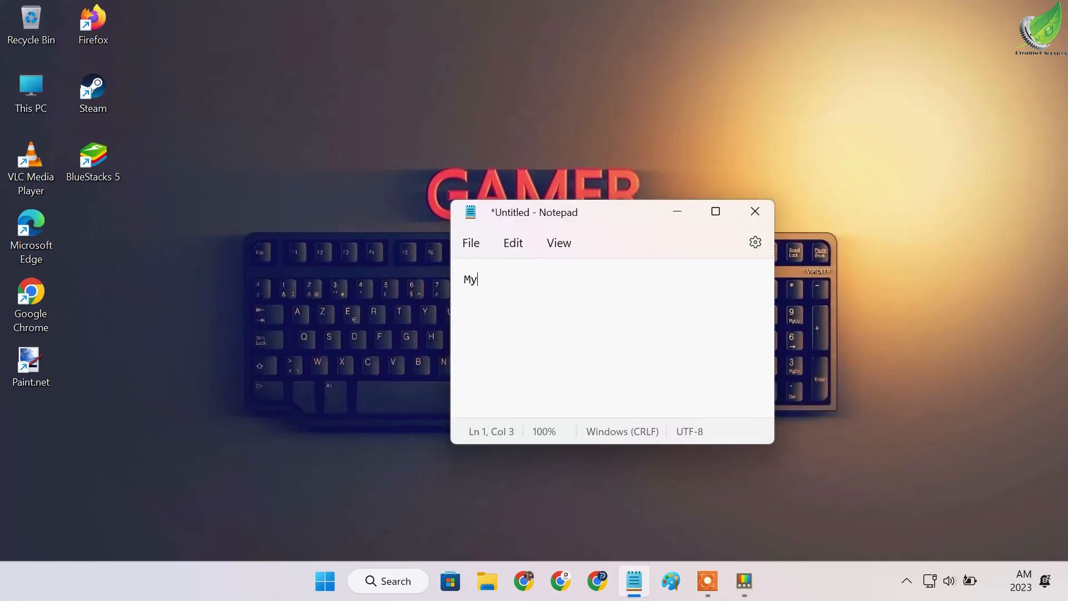
type("space")
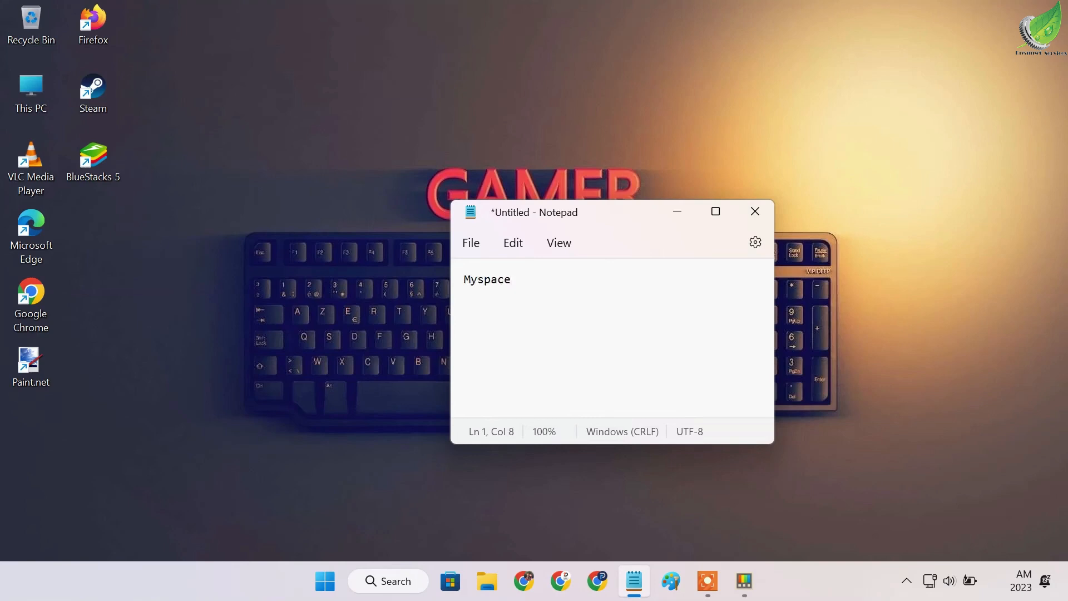
type("keyisn")
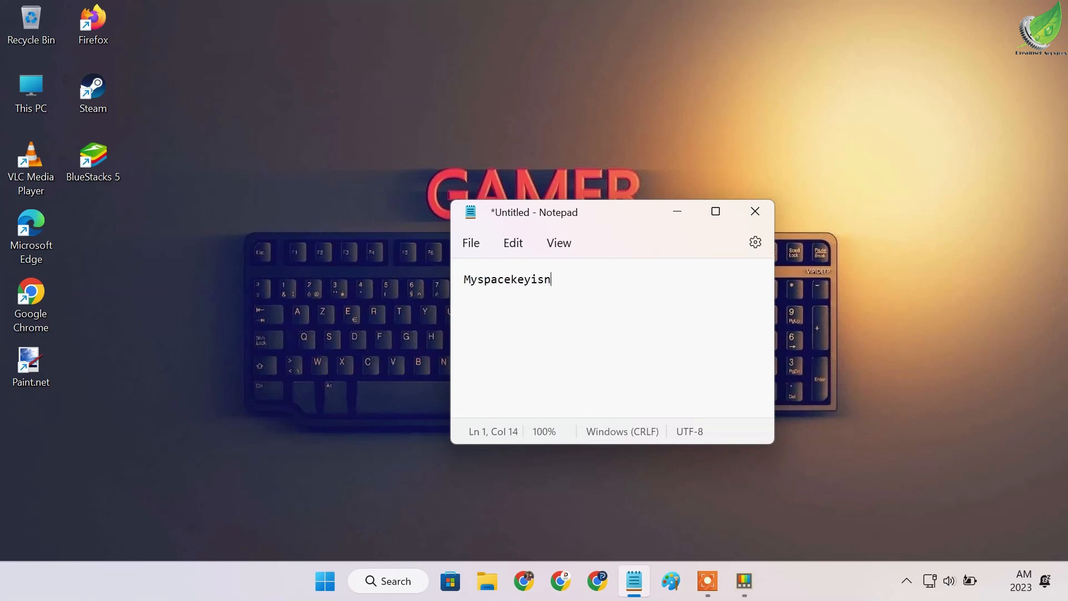
type("otworkin")
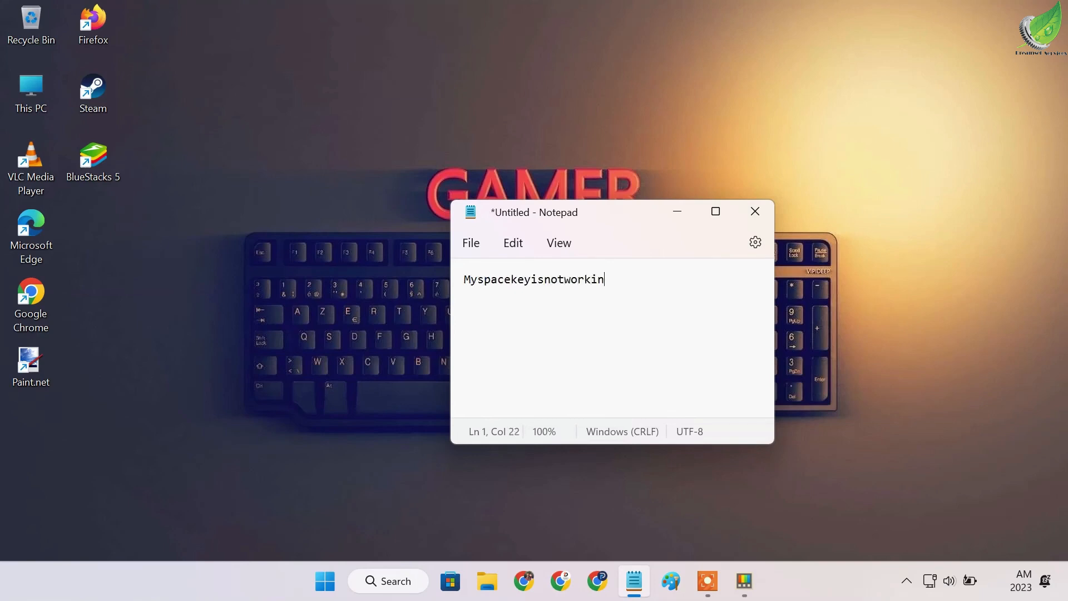
type("g.")
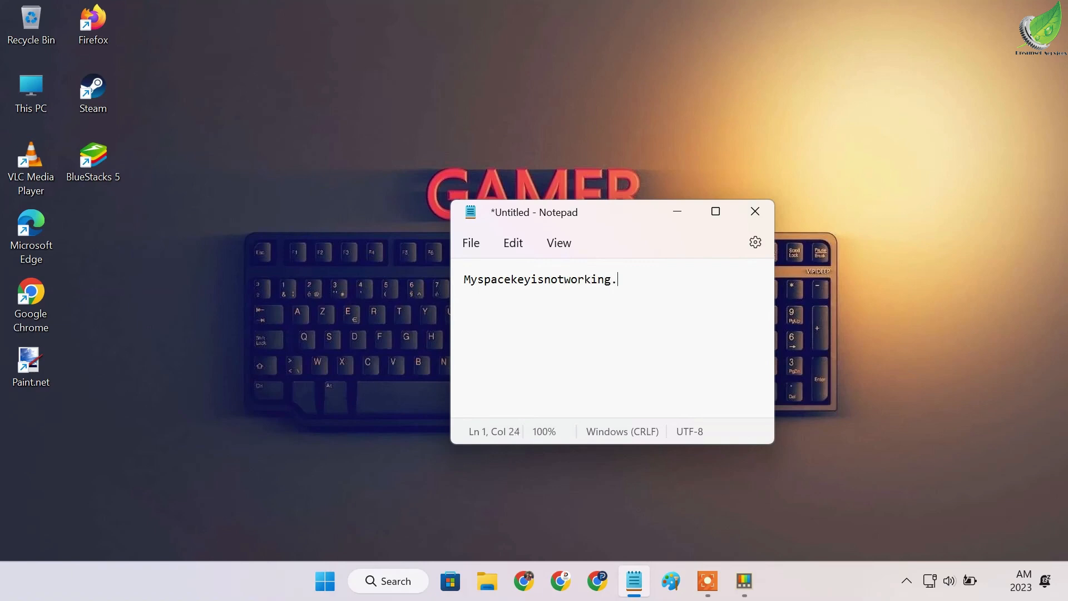
left_click(743, 581)
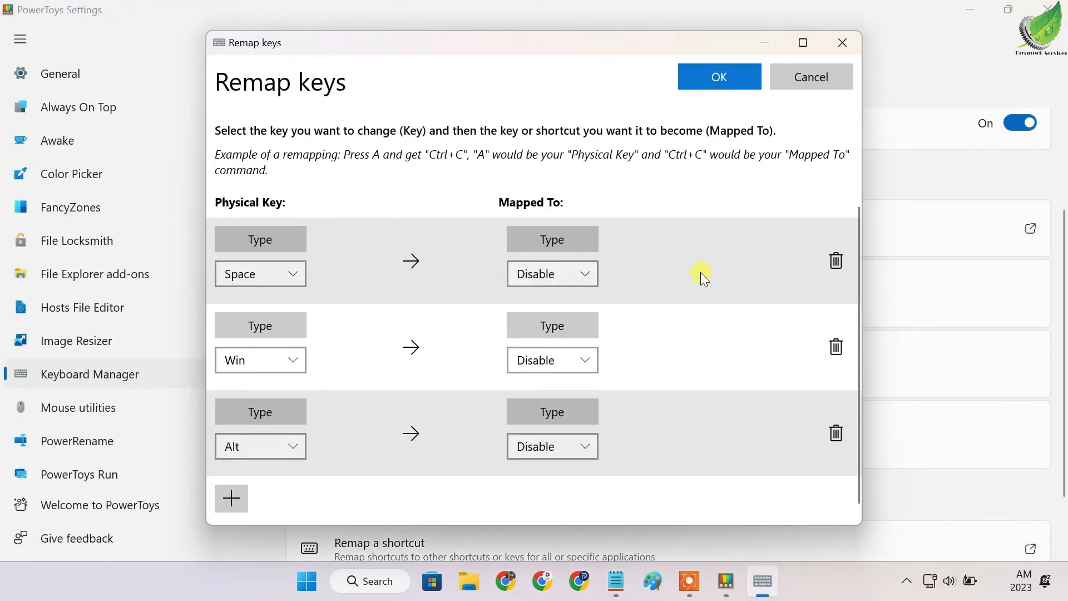
Delete the Space-to-Disable row and save, accepting the unassigned-keys warning
left_click(836, 260)
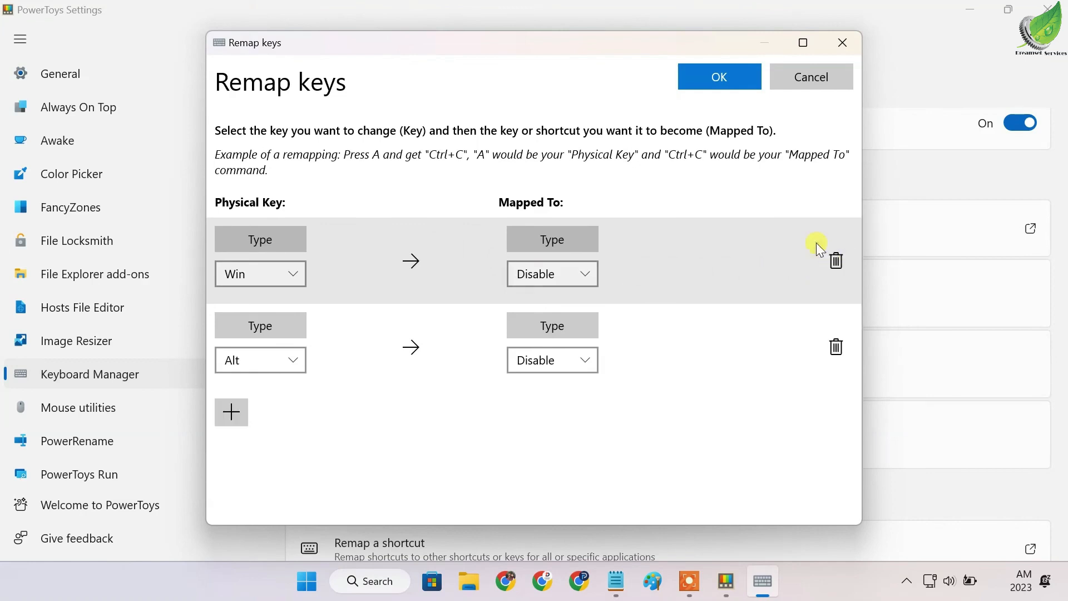
left_click(718, 76)
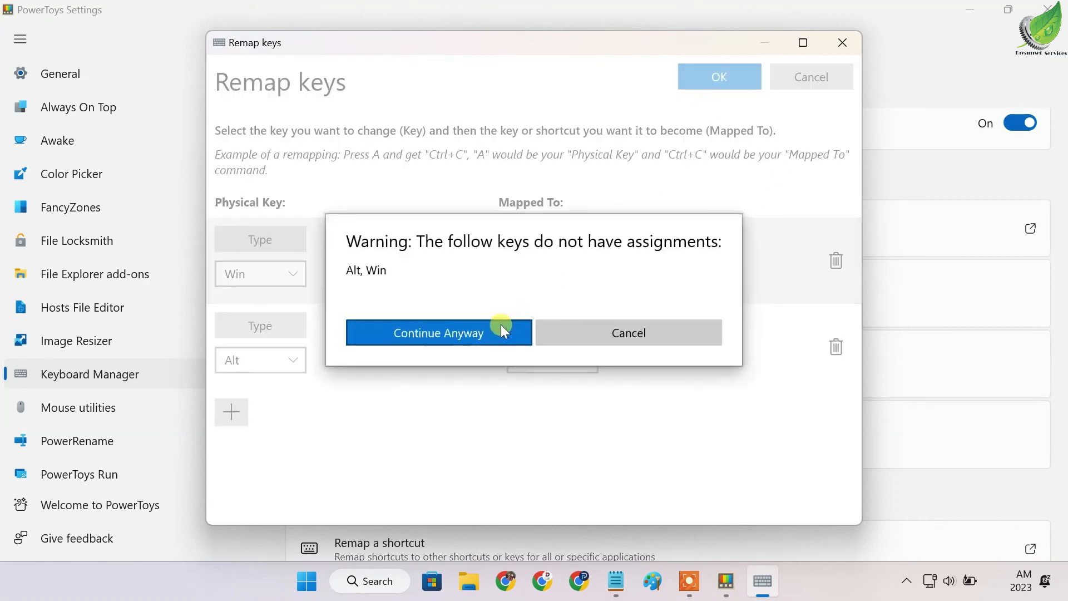
left_click(438, 333)
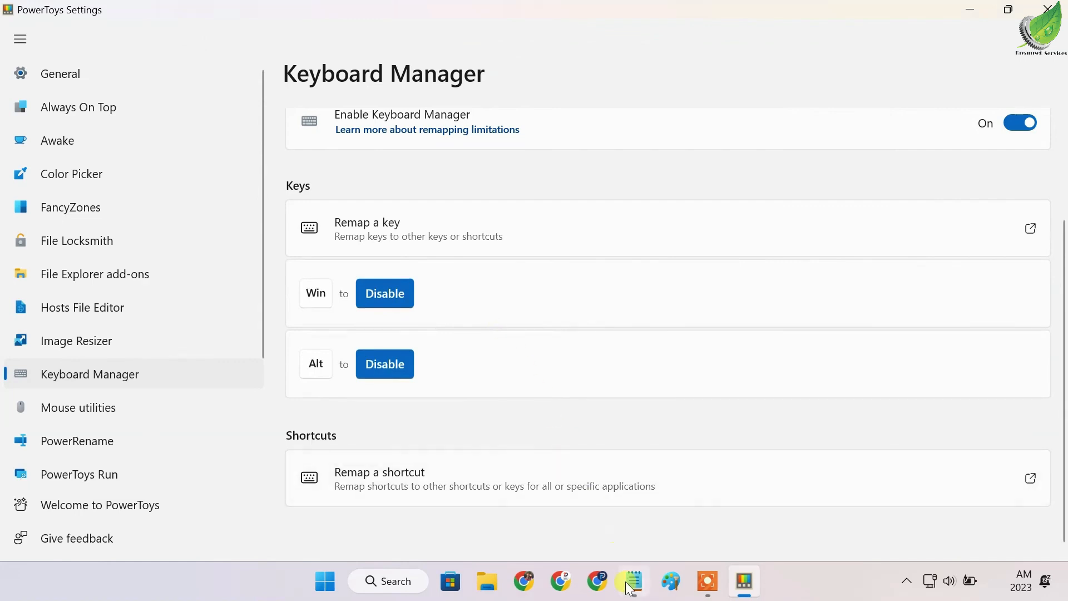
Back in Notepad, type 'My space key is working now.' with spaces appearing
left_click(630, 580)
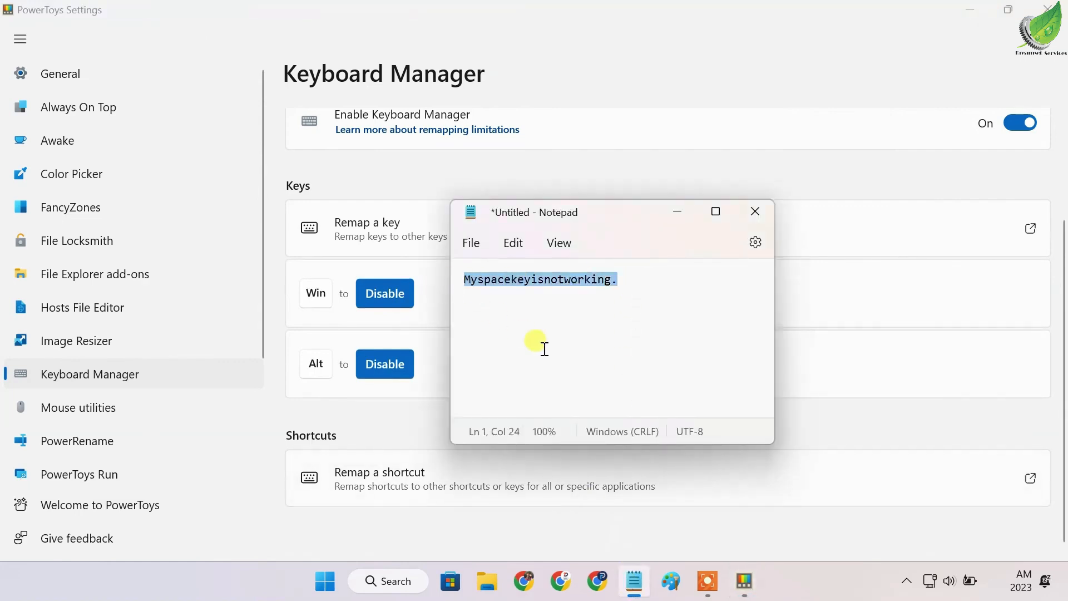
type("My spac")
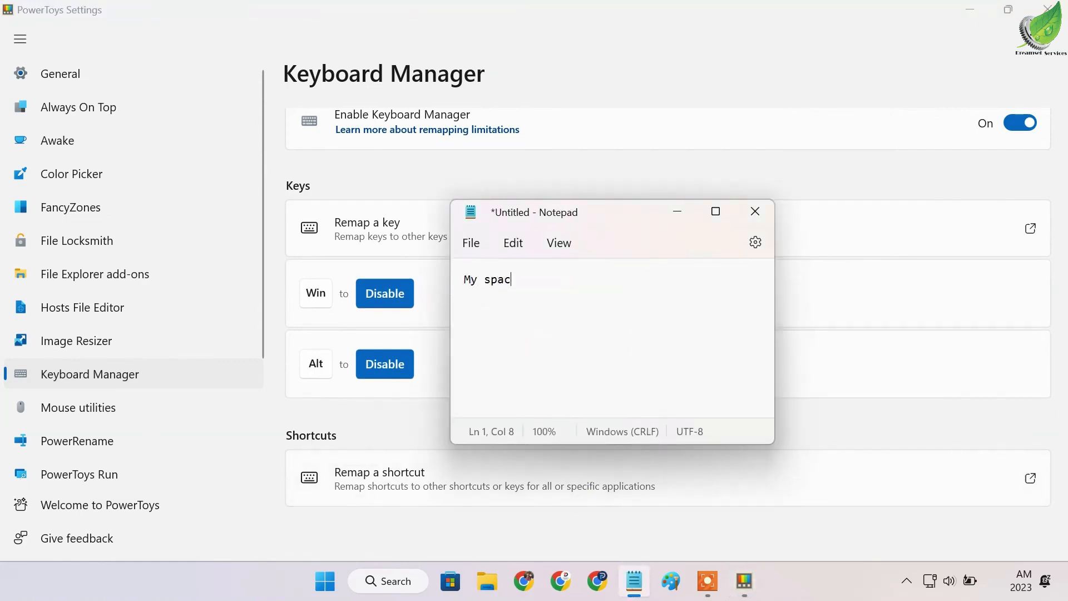
type("e key i")
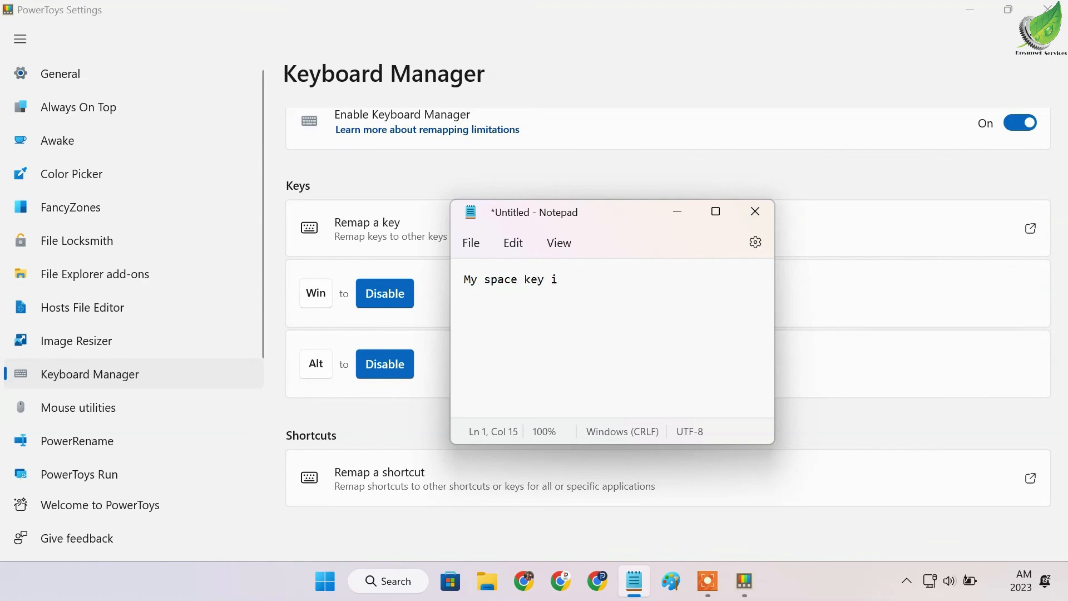
type("s working")
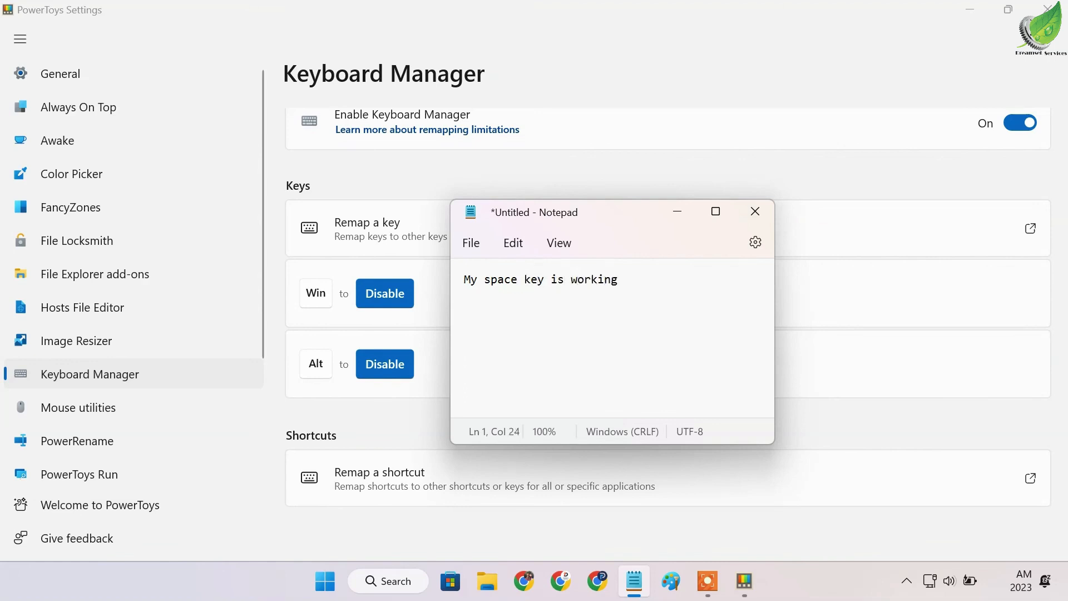
type("now.")
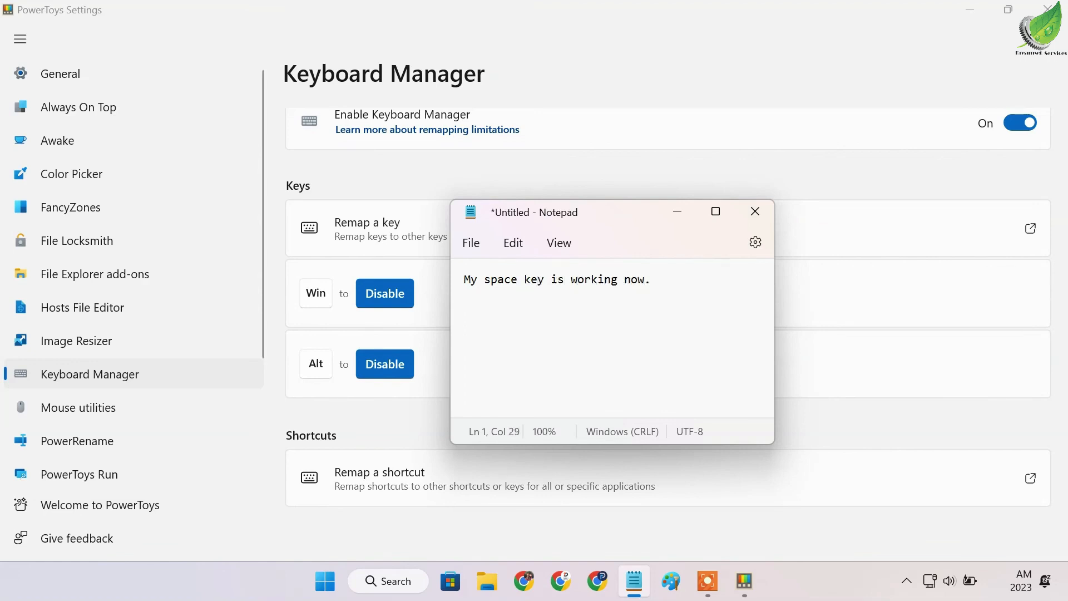